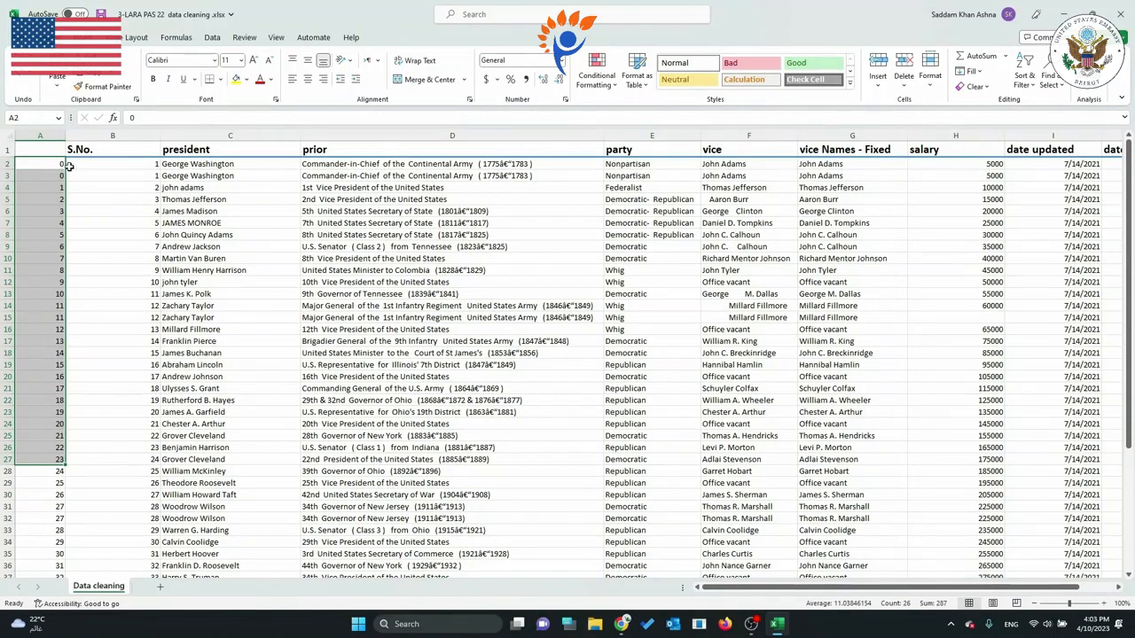
# Step: Delete the unlabelled column A of repeated zeros so S.No. becomes the first column
pyautogui.click(38, 136)
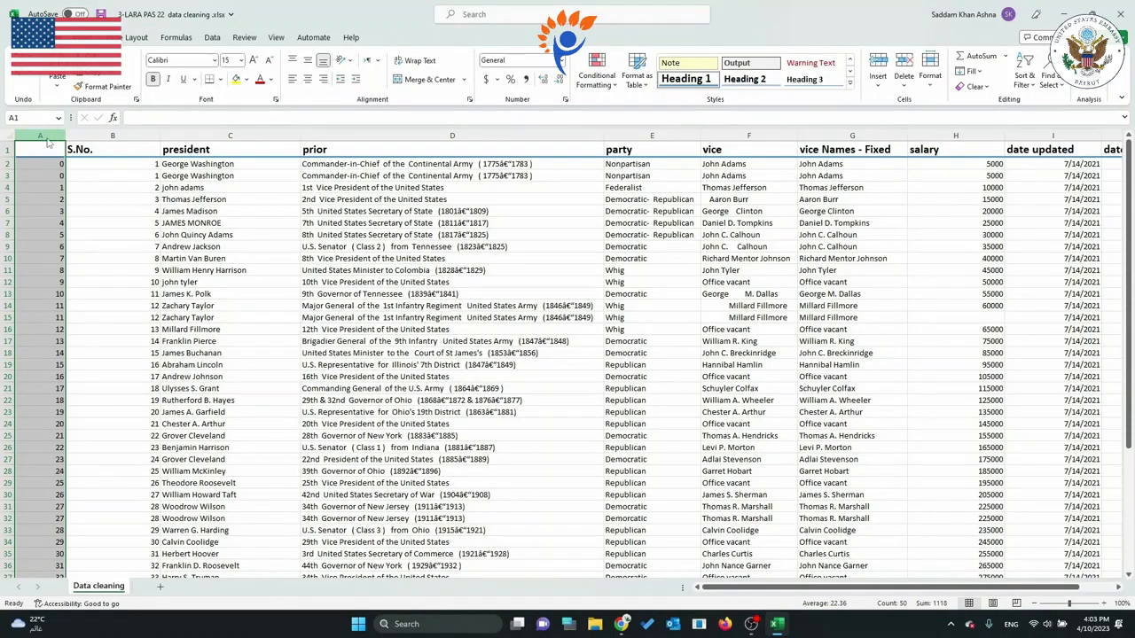
pyautogui.rightClick(39, 135)
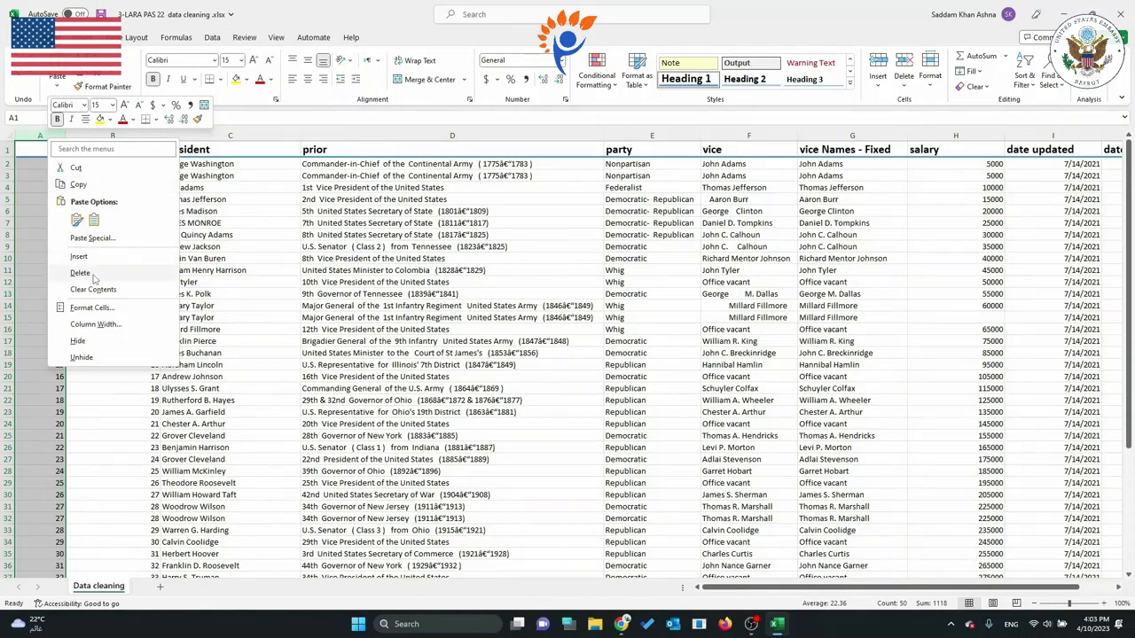
pyautogui.click(80, 272)
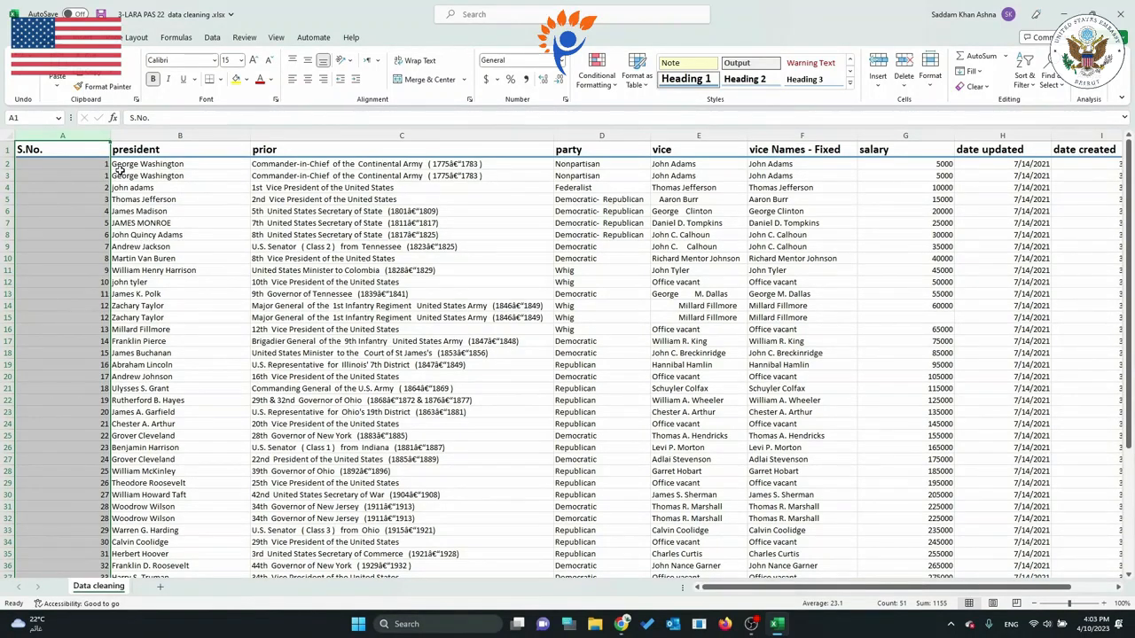
pyautogui.moveTo(108, 135)
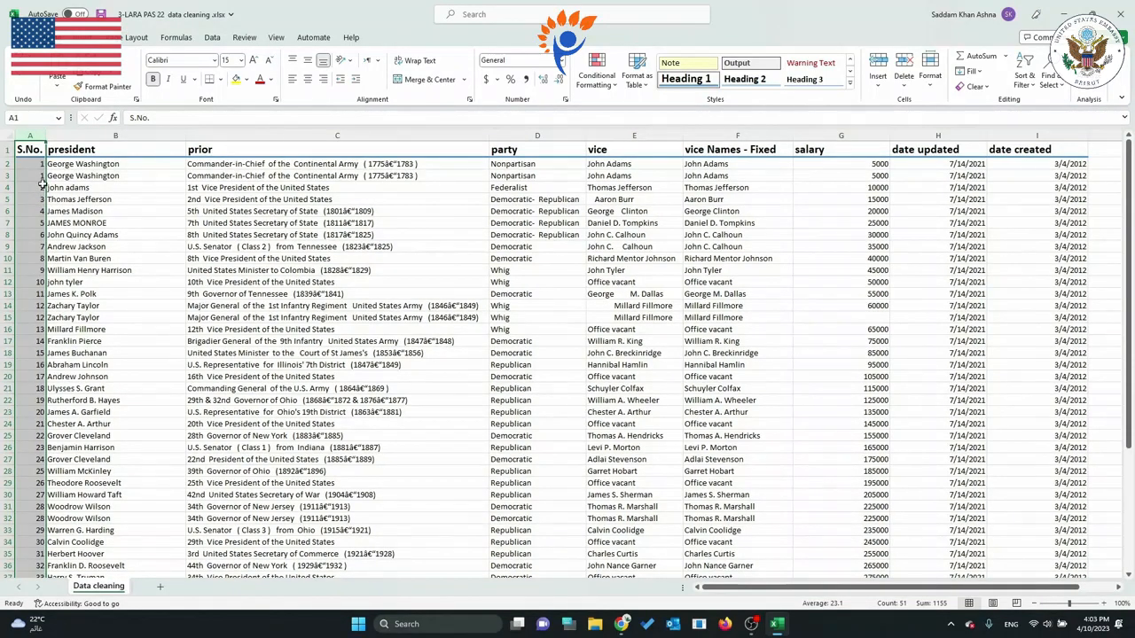
pyautogui.moveTo(186, 137)
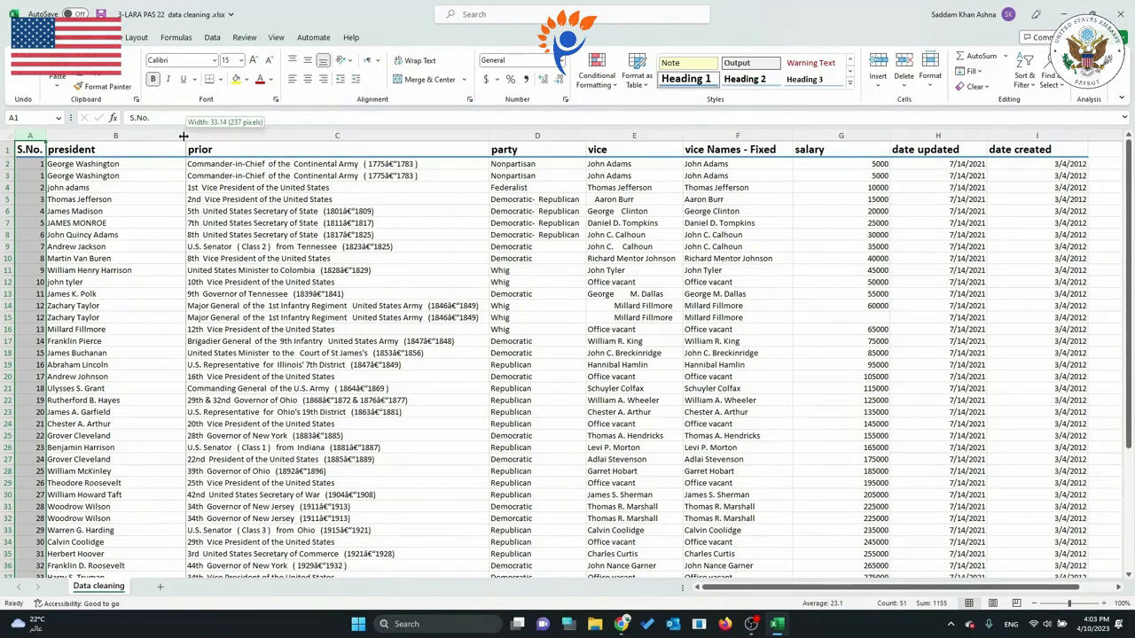
# Step: Narrow the president column B to roughly the width of the longest names
pyautogui.moveTo(183, 136); pyautogui.dragTo(152, 136)
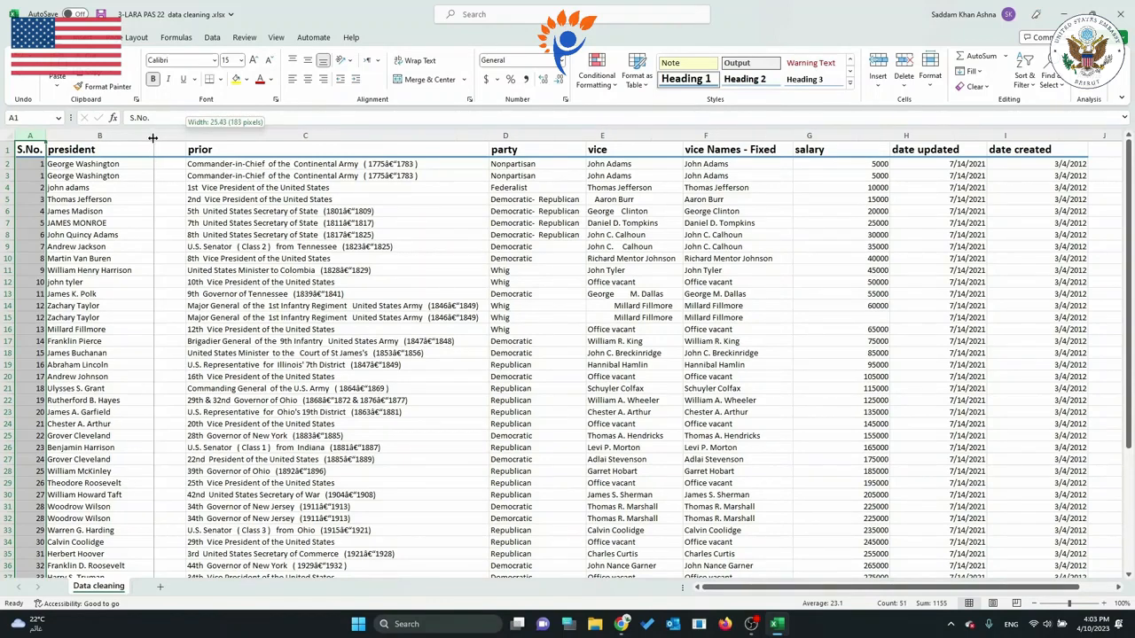